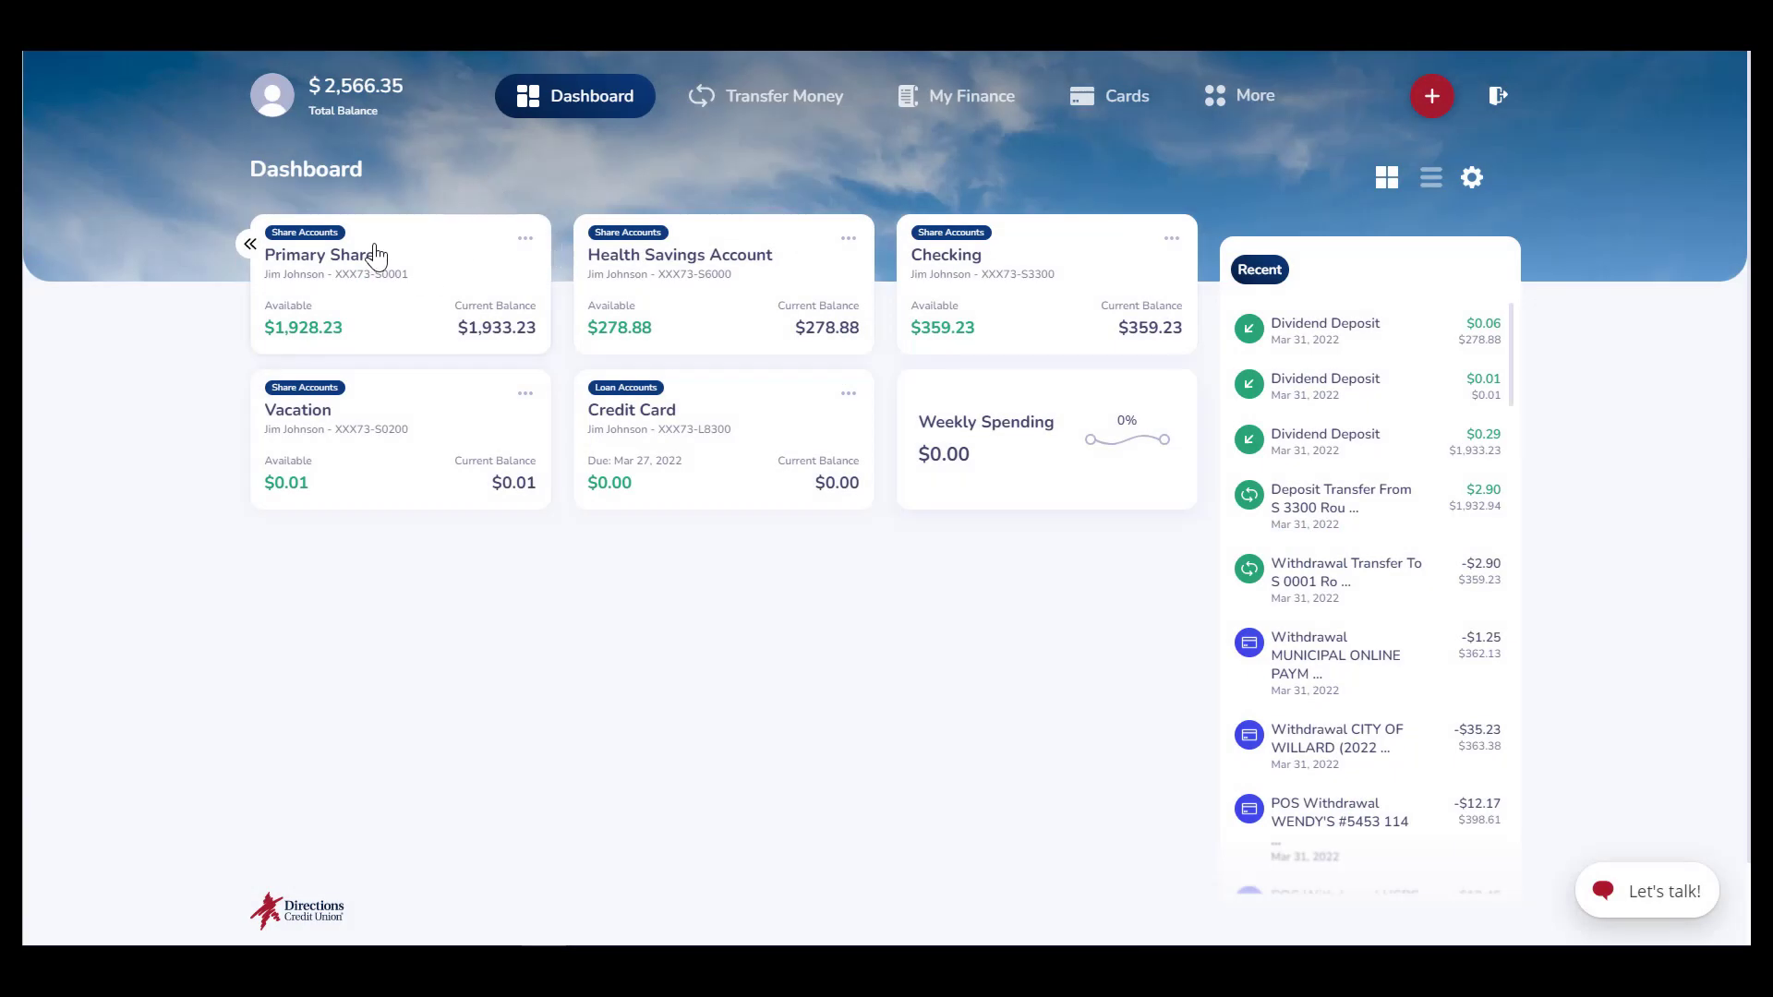
mouse_move(575, 136)
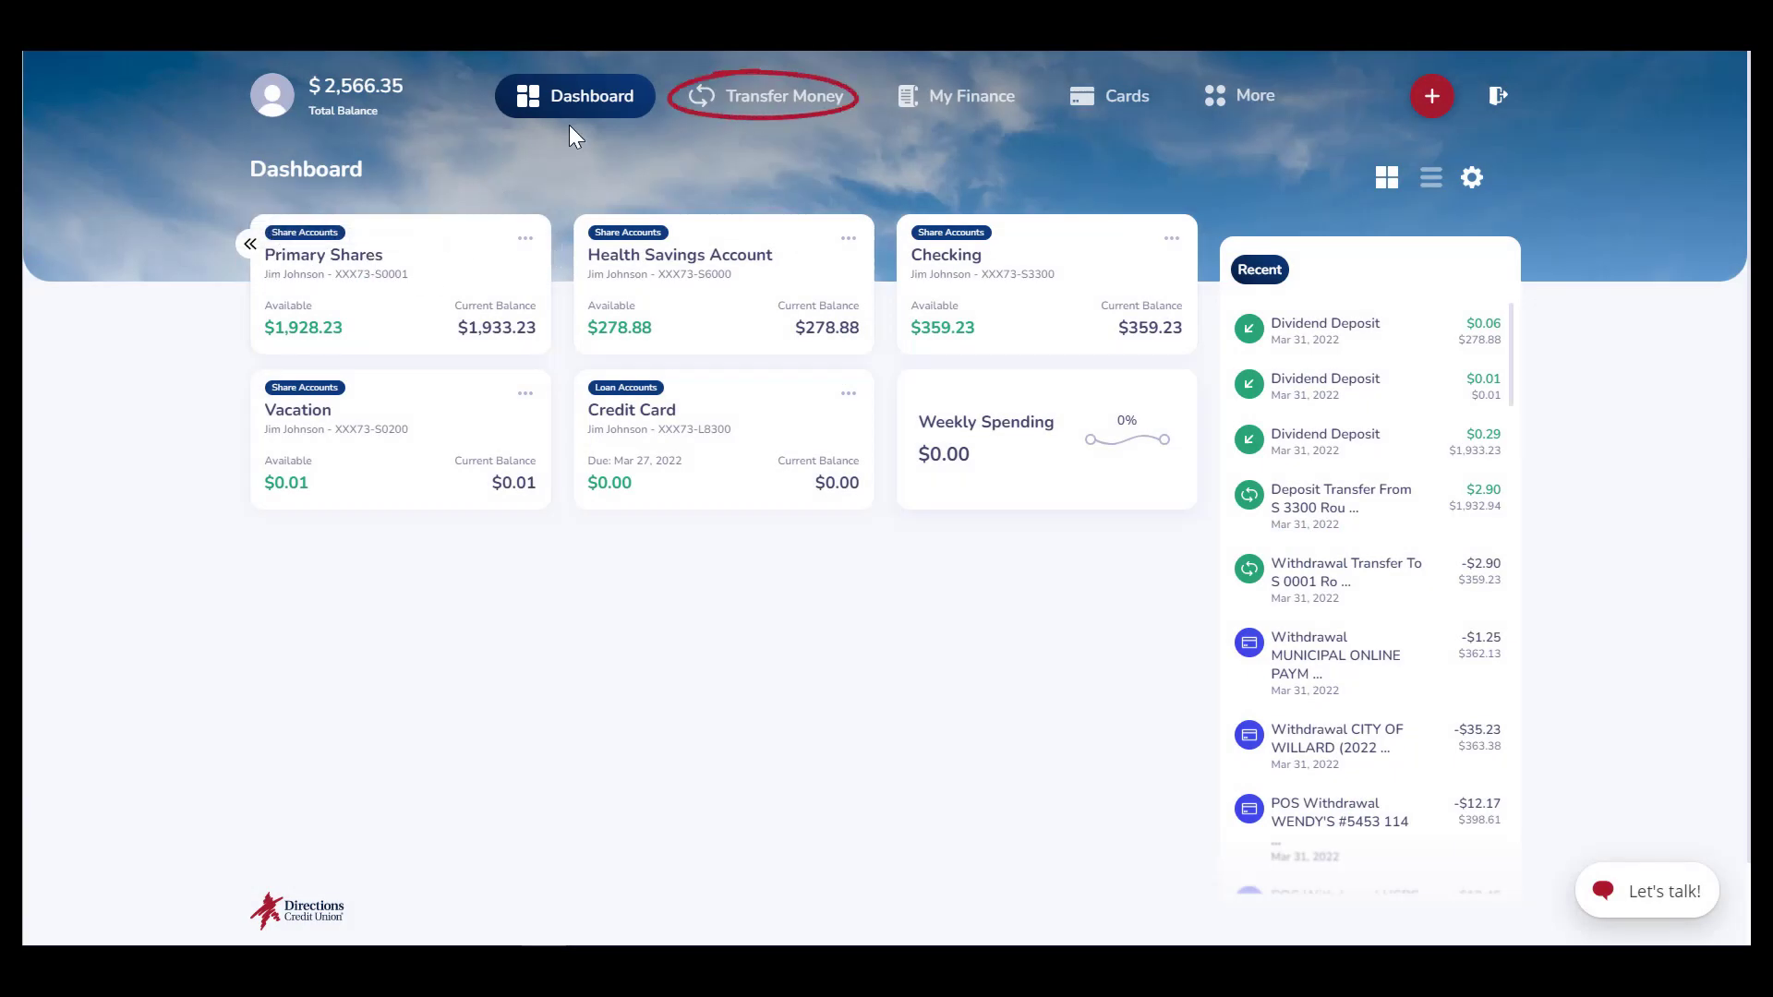
Begin a Between Your Accounts transfer from Primary Shares to Vacation
click(779, 95)
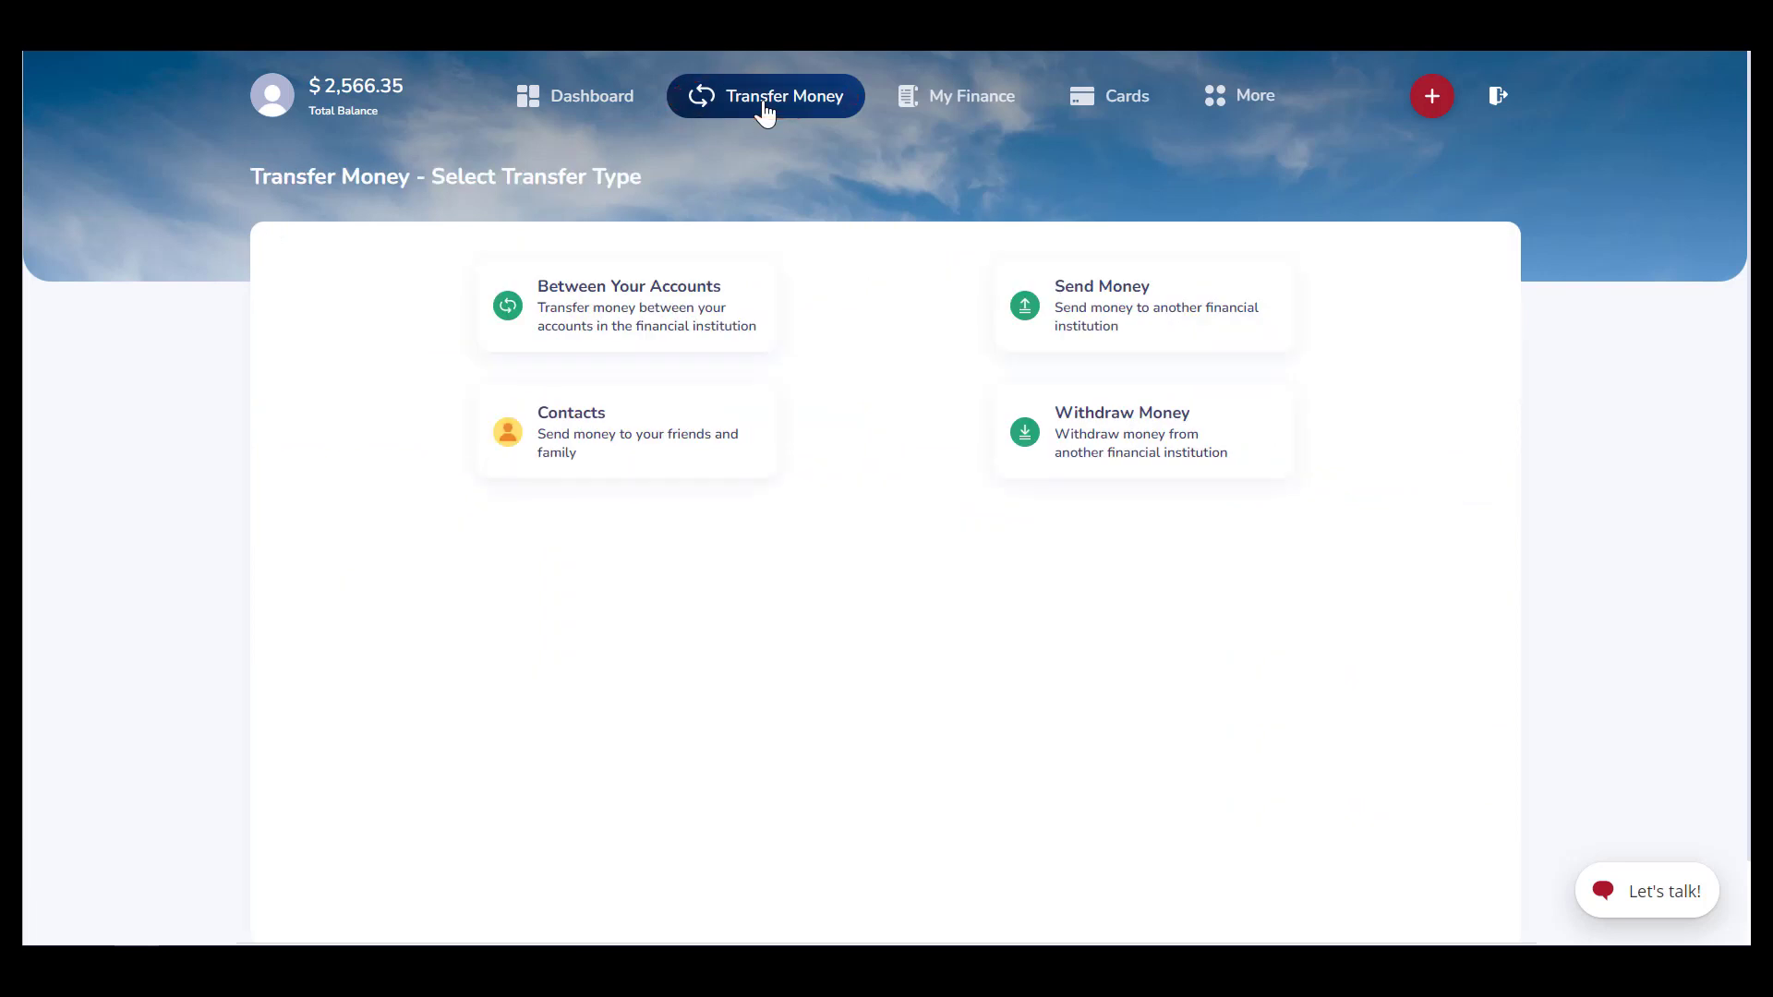
click(629, 306)
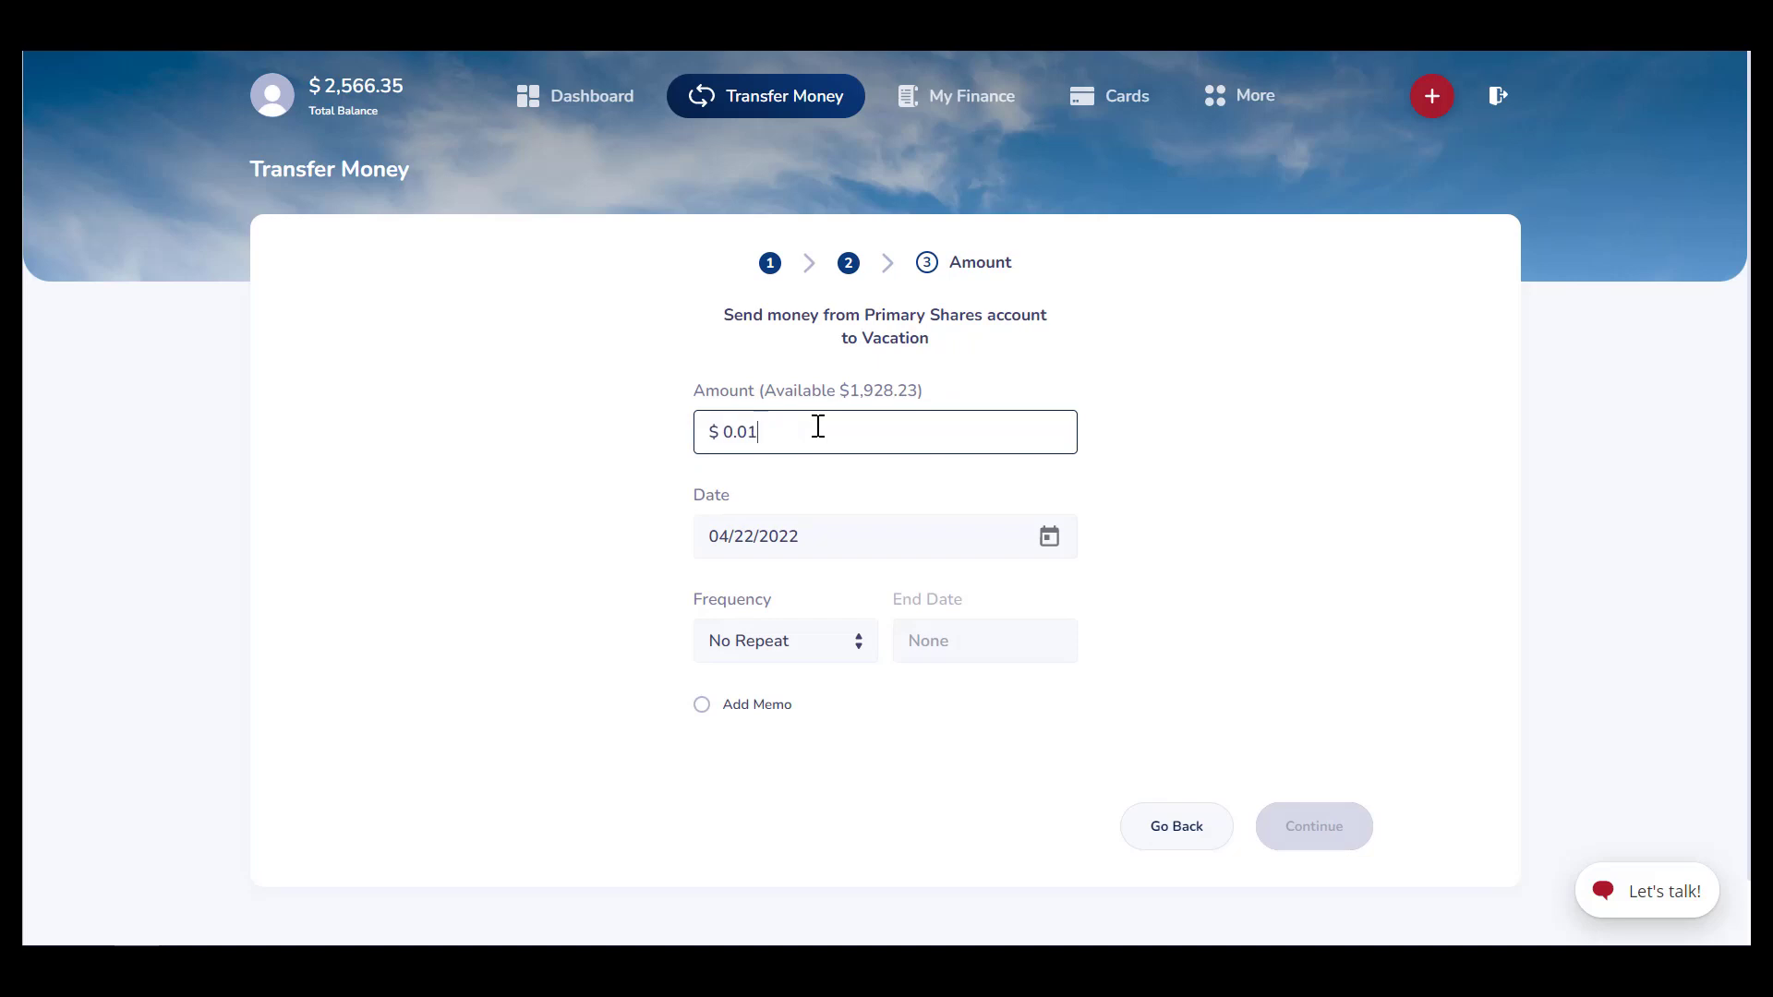
Enter a $10.00 amount and set the transfer frequency to Monthly
text(10.00)
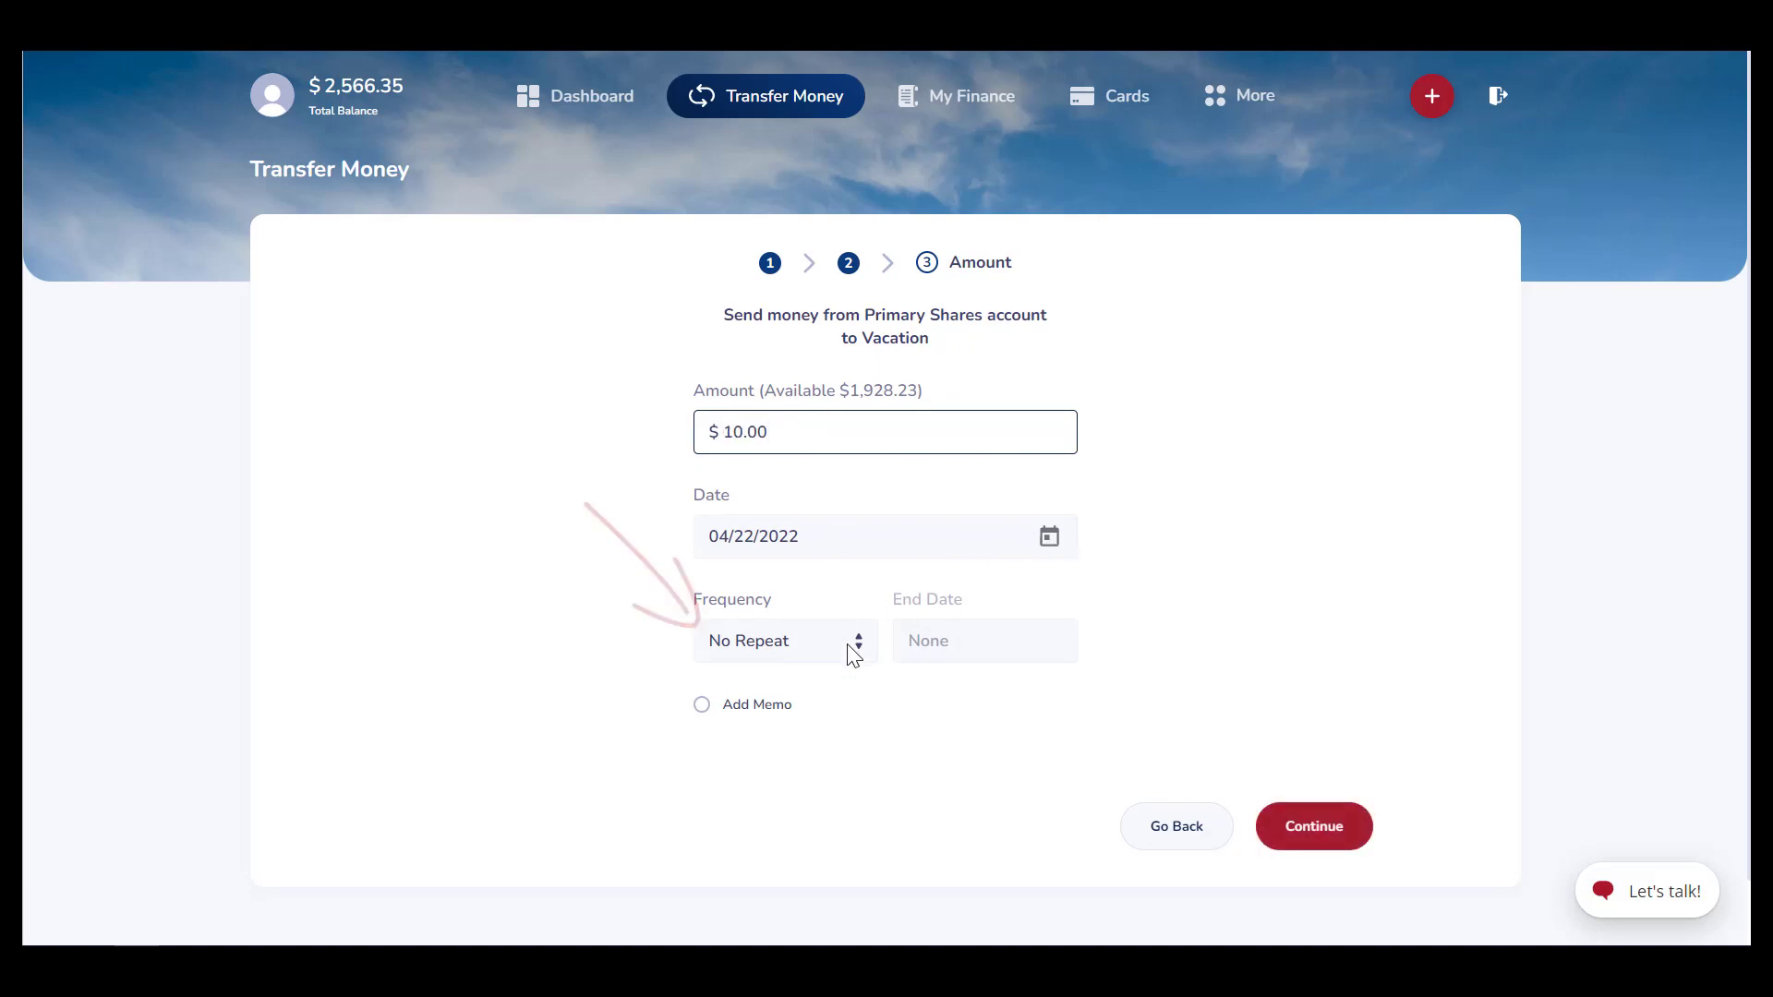
click(785, 640)
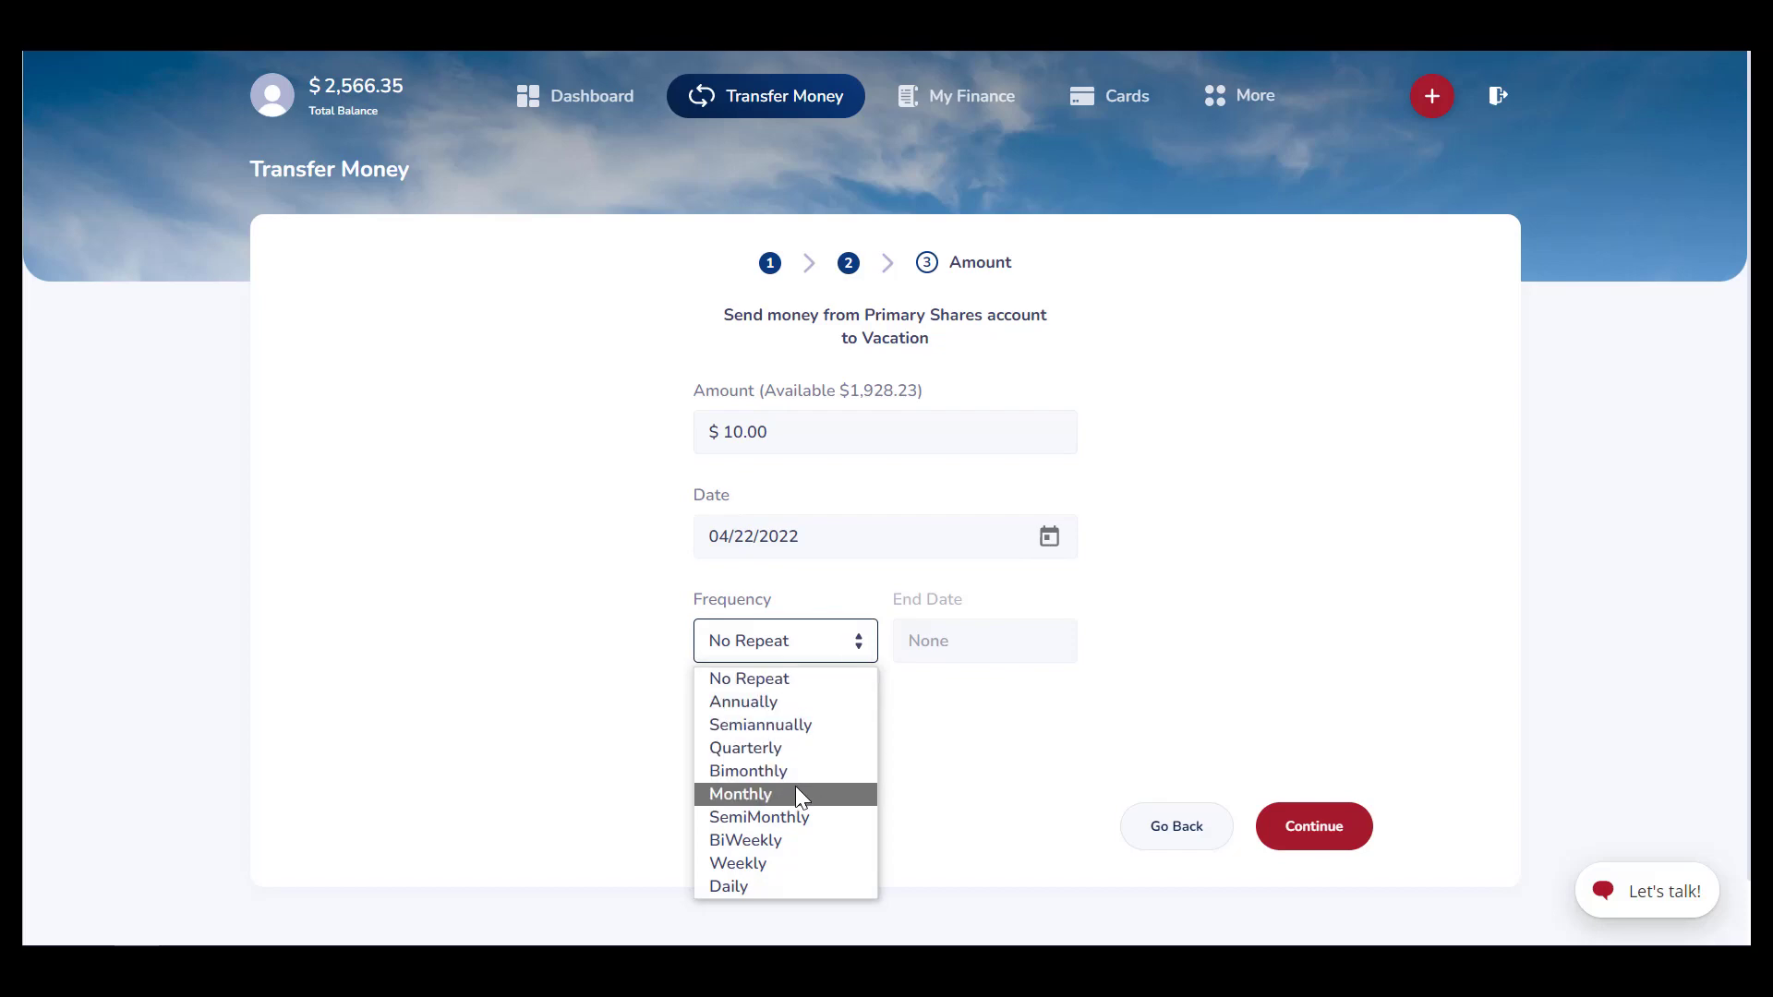
mouse_move(811, 862)
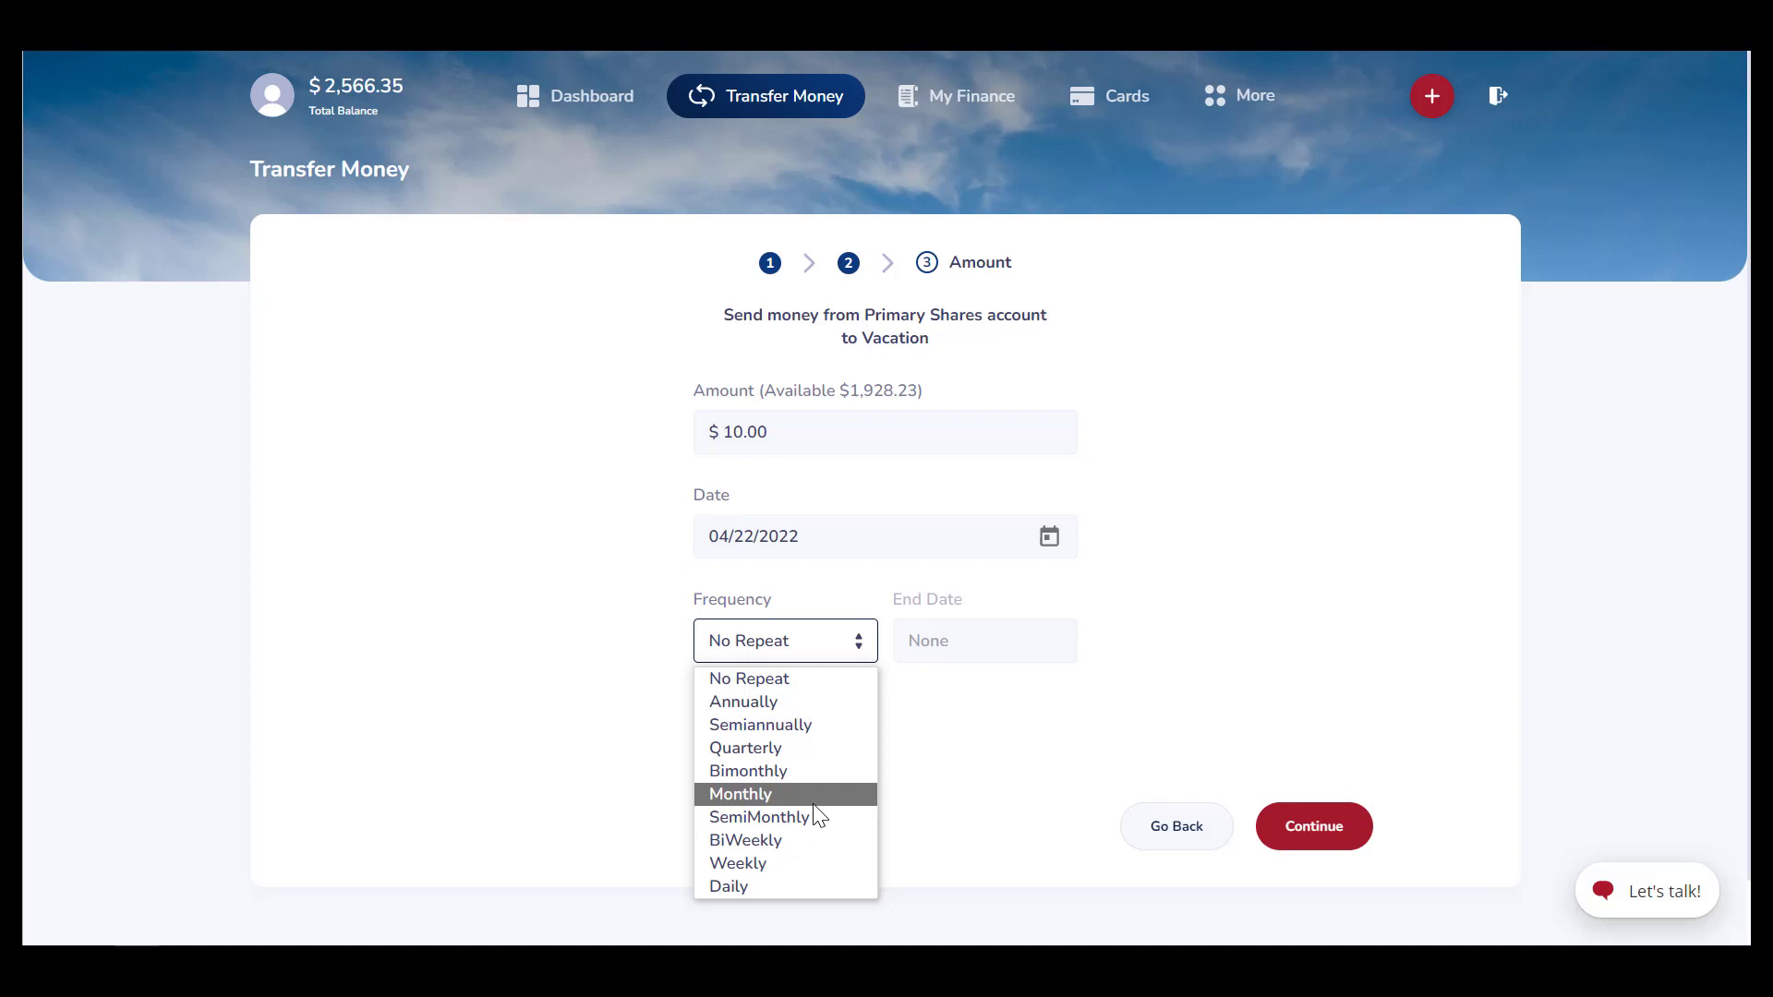
click(882, 536)
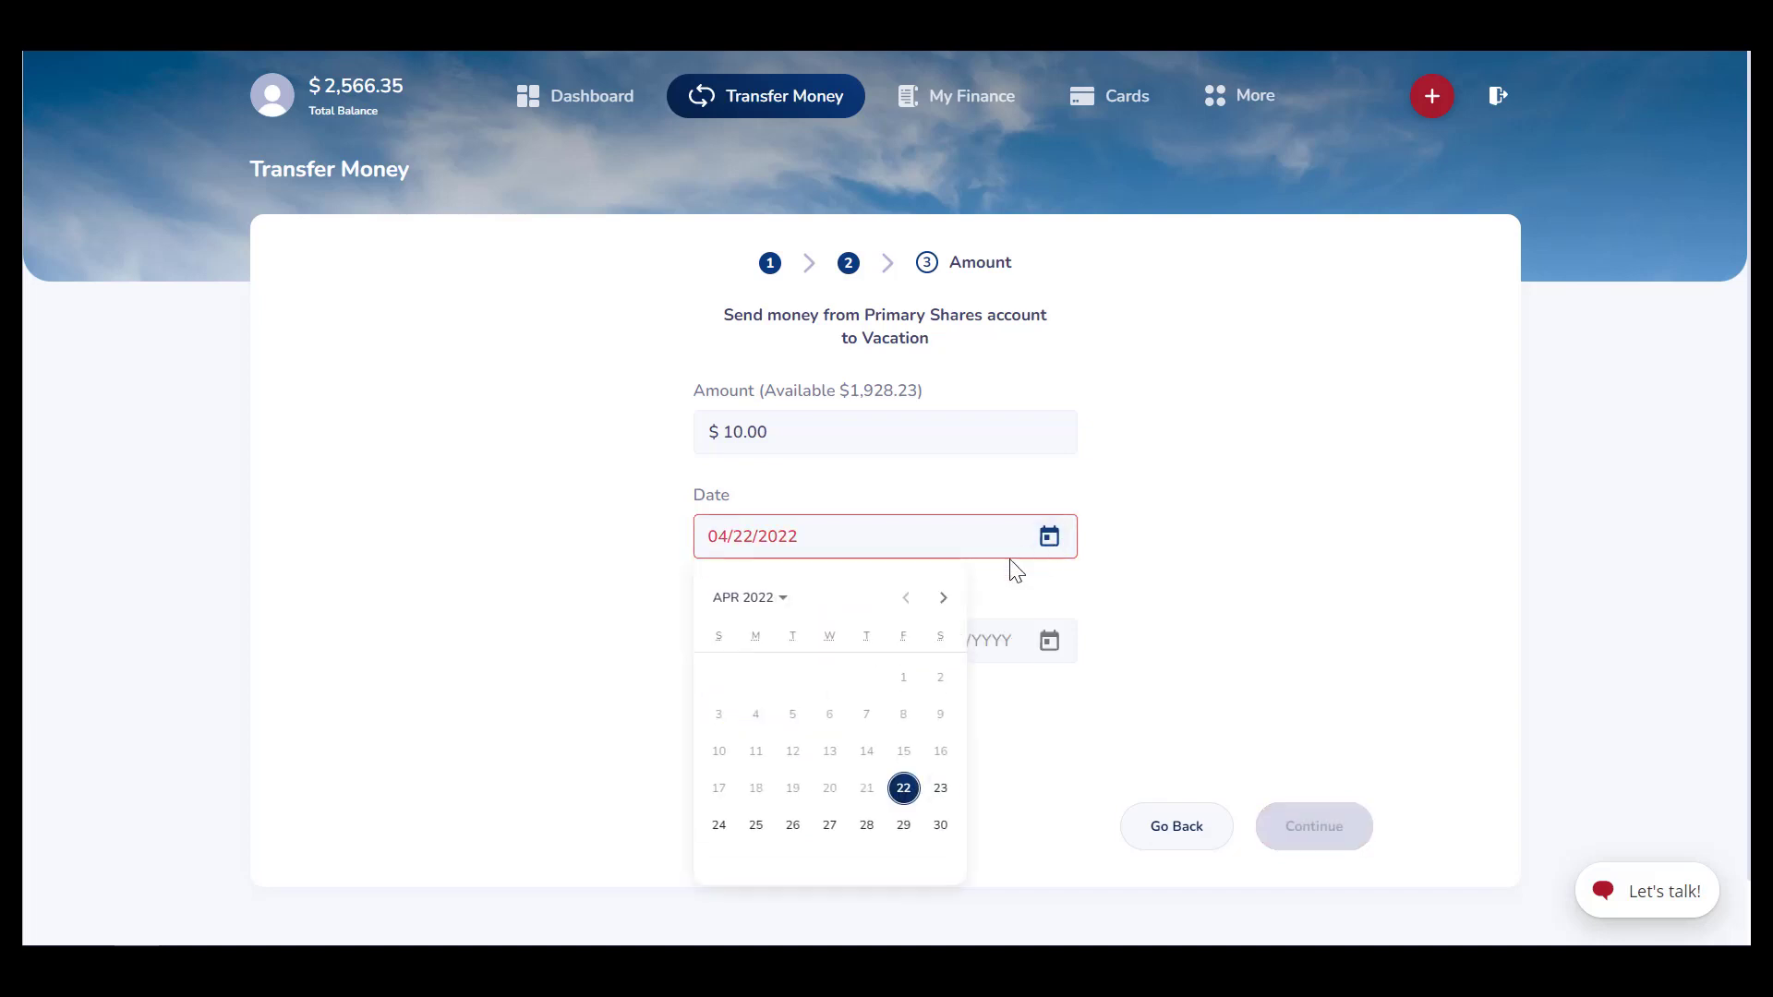
Set the start date to April 25, 2022 and the end date to April 24, 2023
click(755, 825)
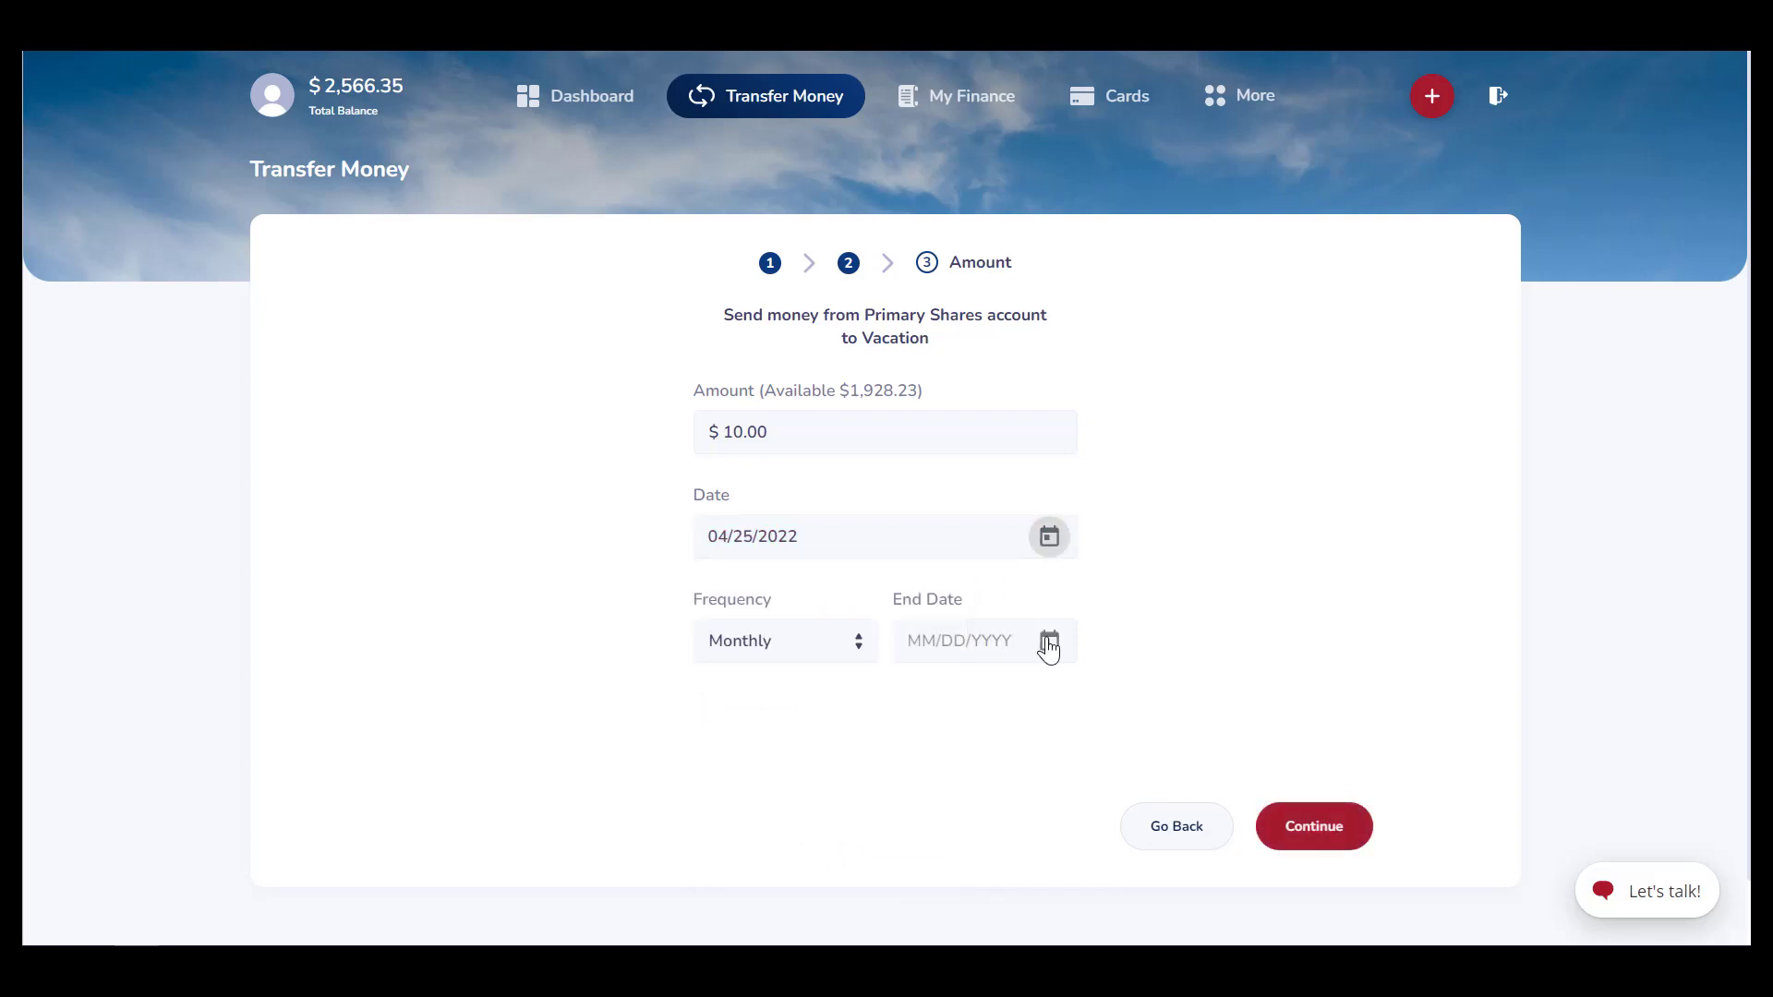
click(1048, 641)
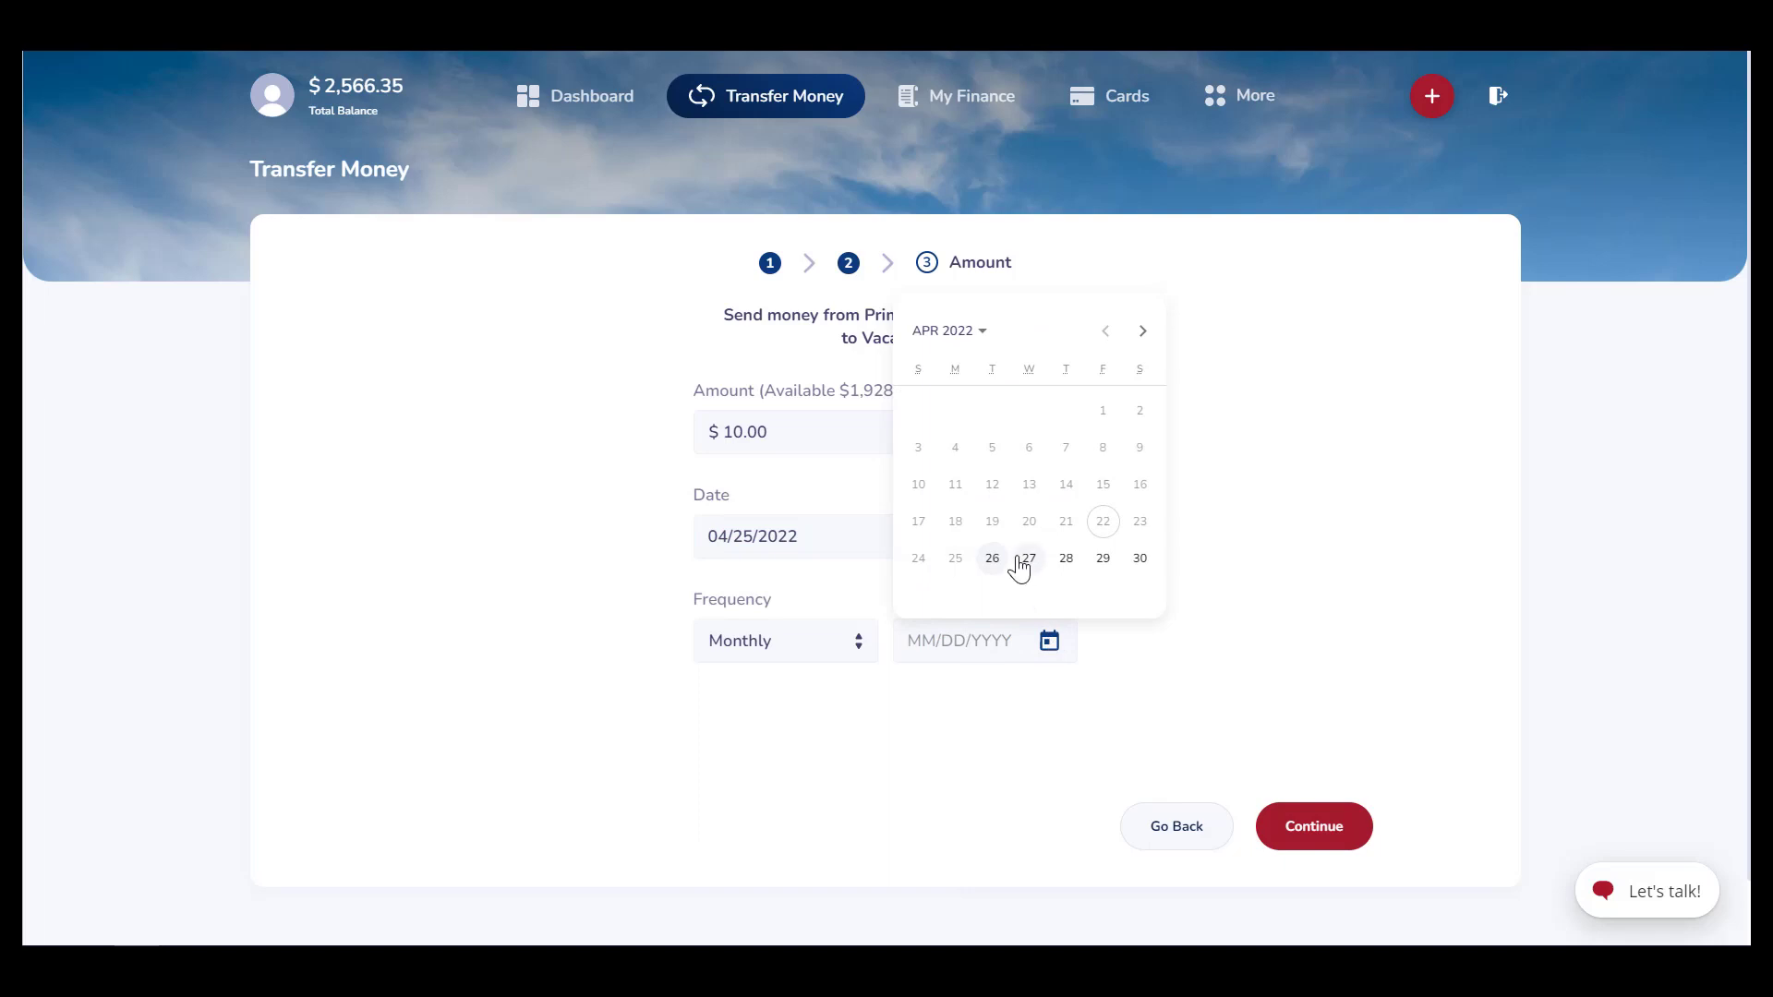
click(942, 331)
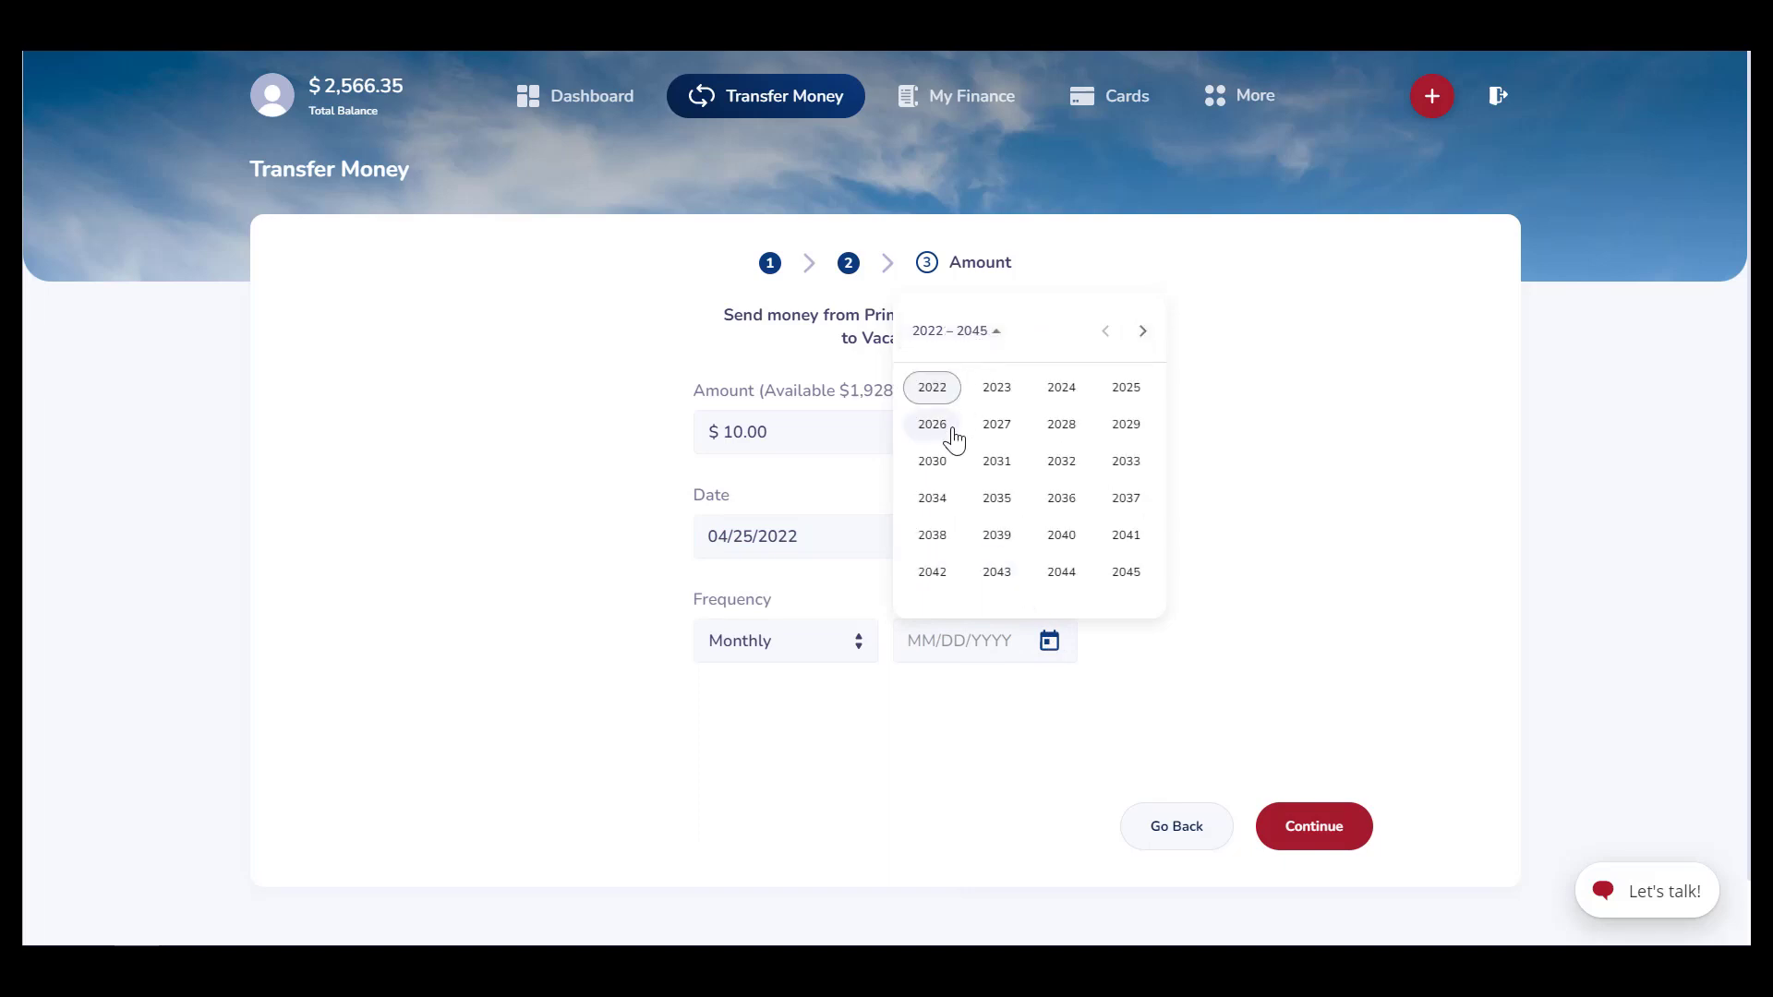
click(996, 387)
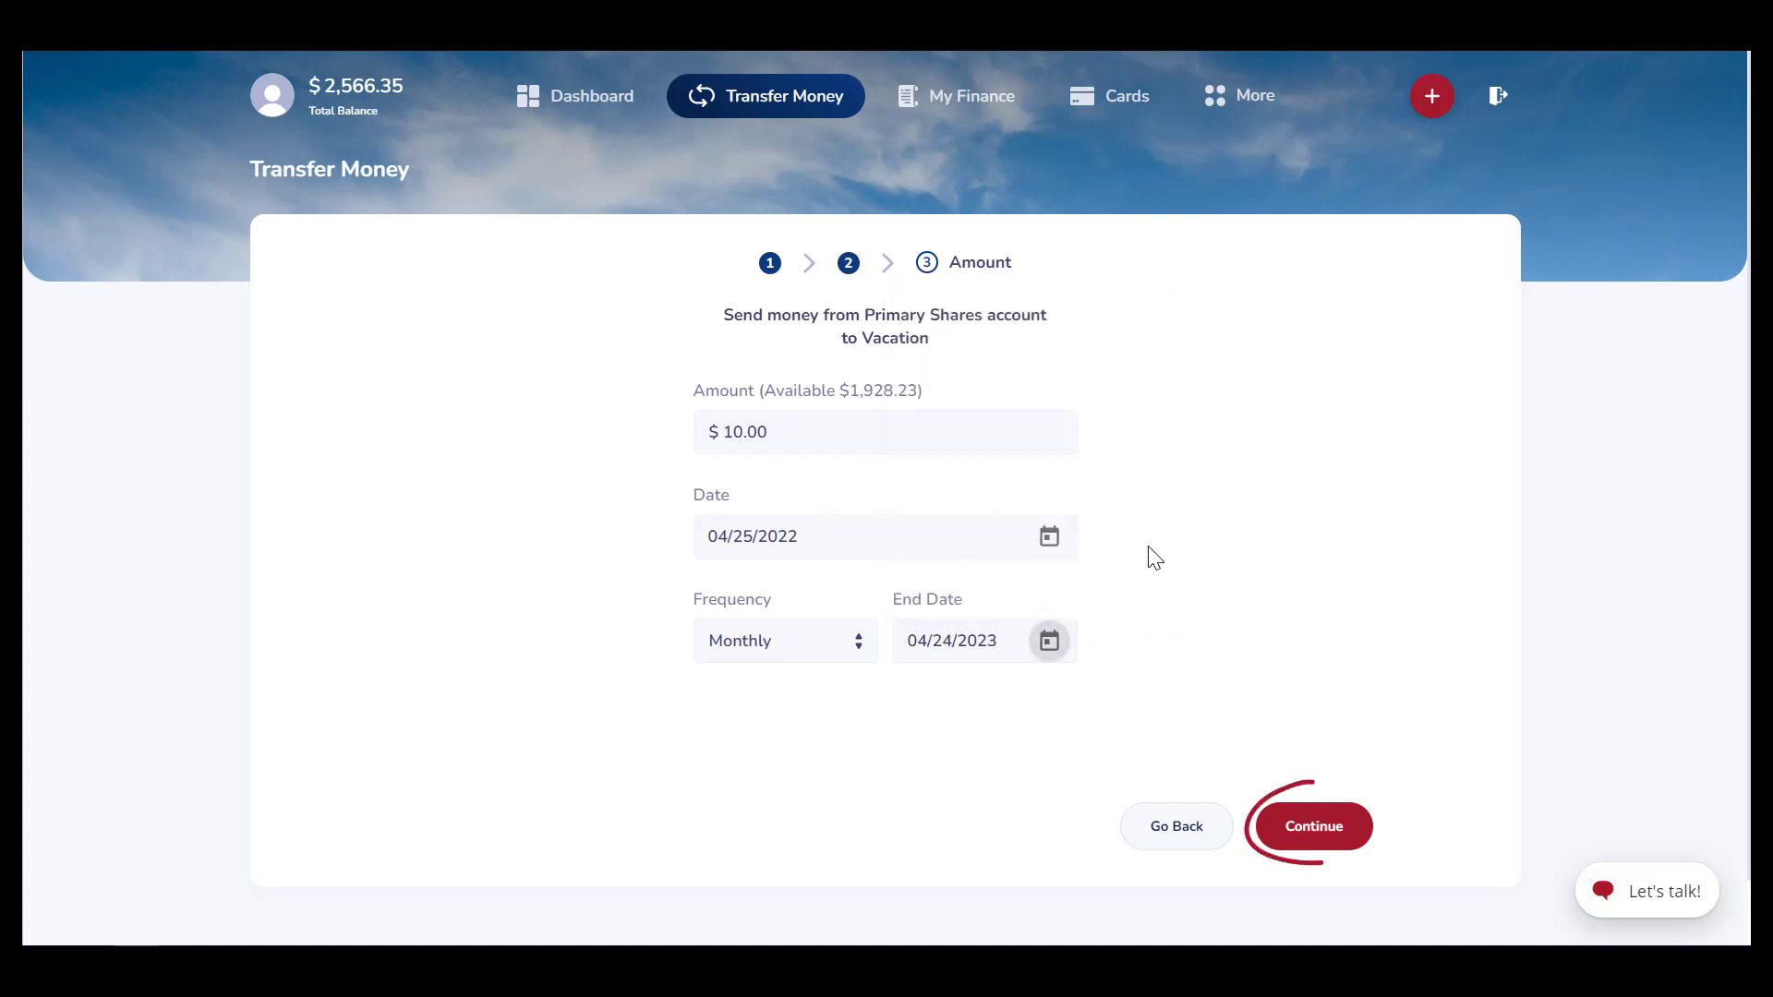
Review and submit the recurring transfer, then view it under My Finance scheduled transfers
click(1313, 826)
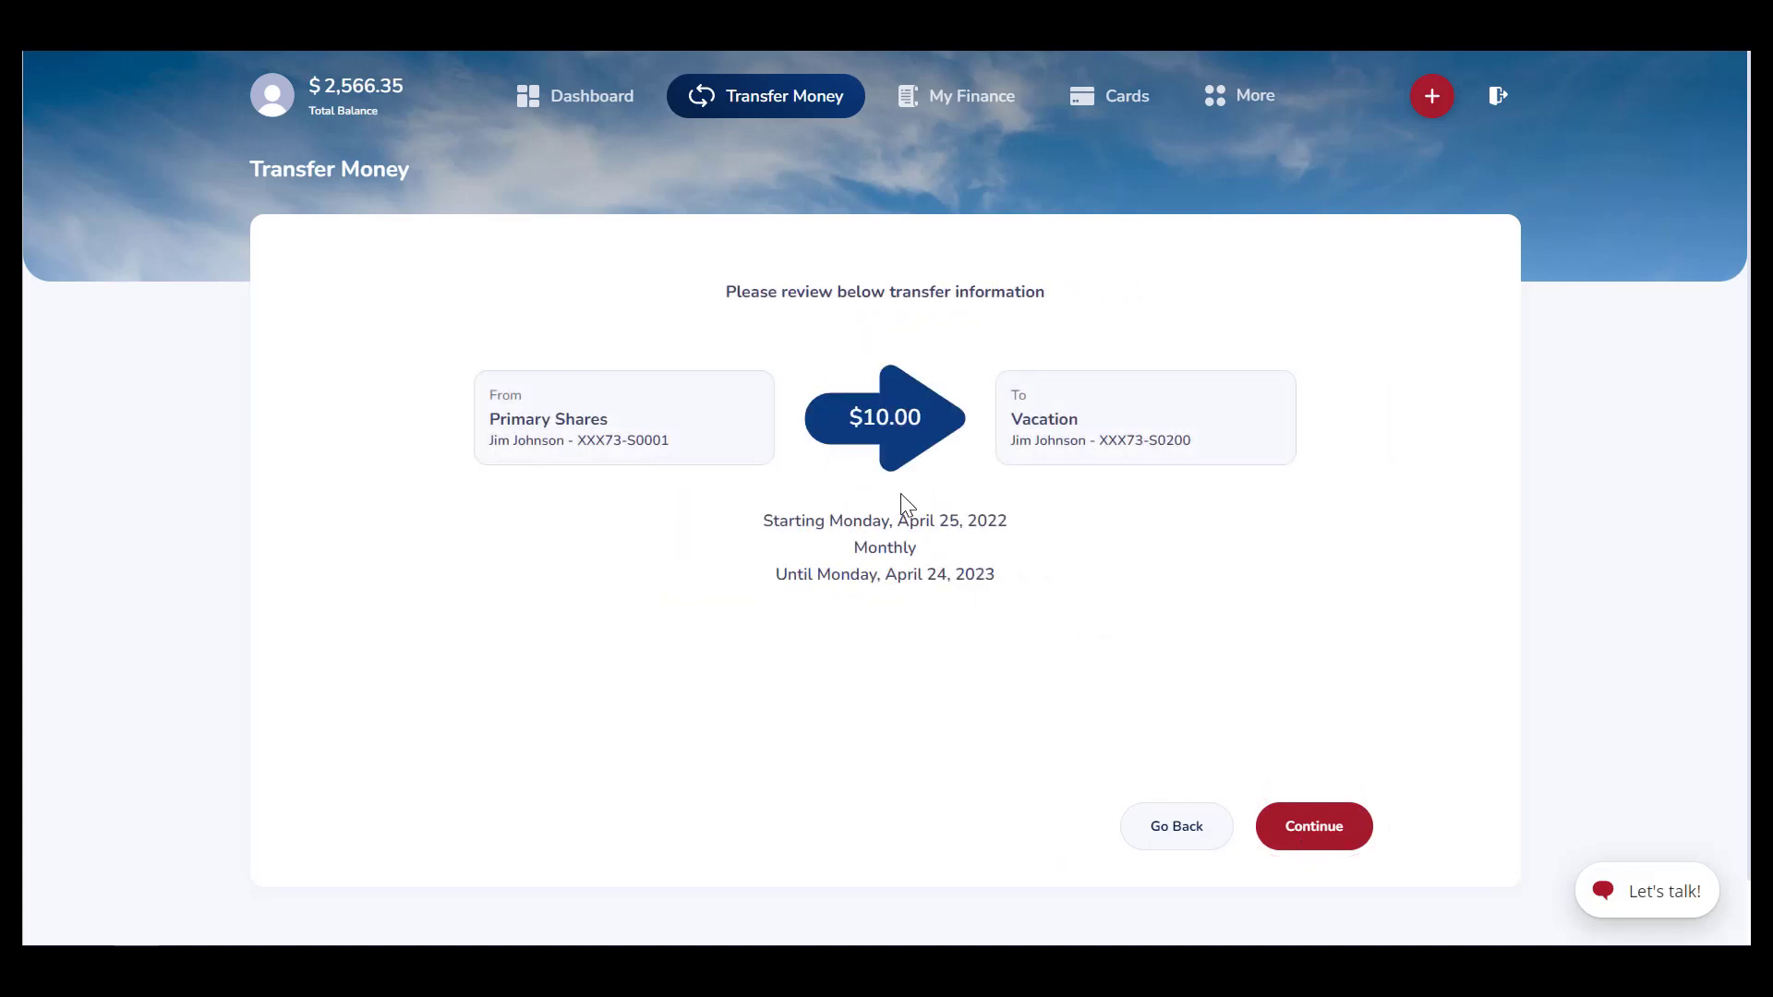
click(1313, 826)
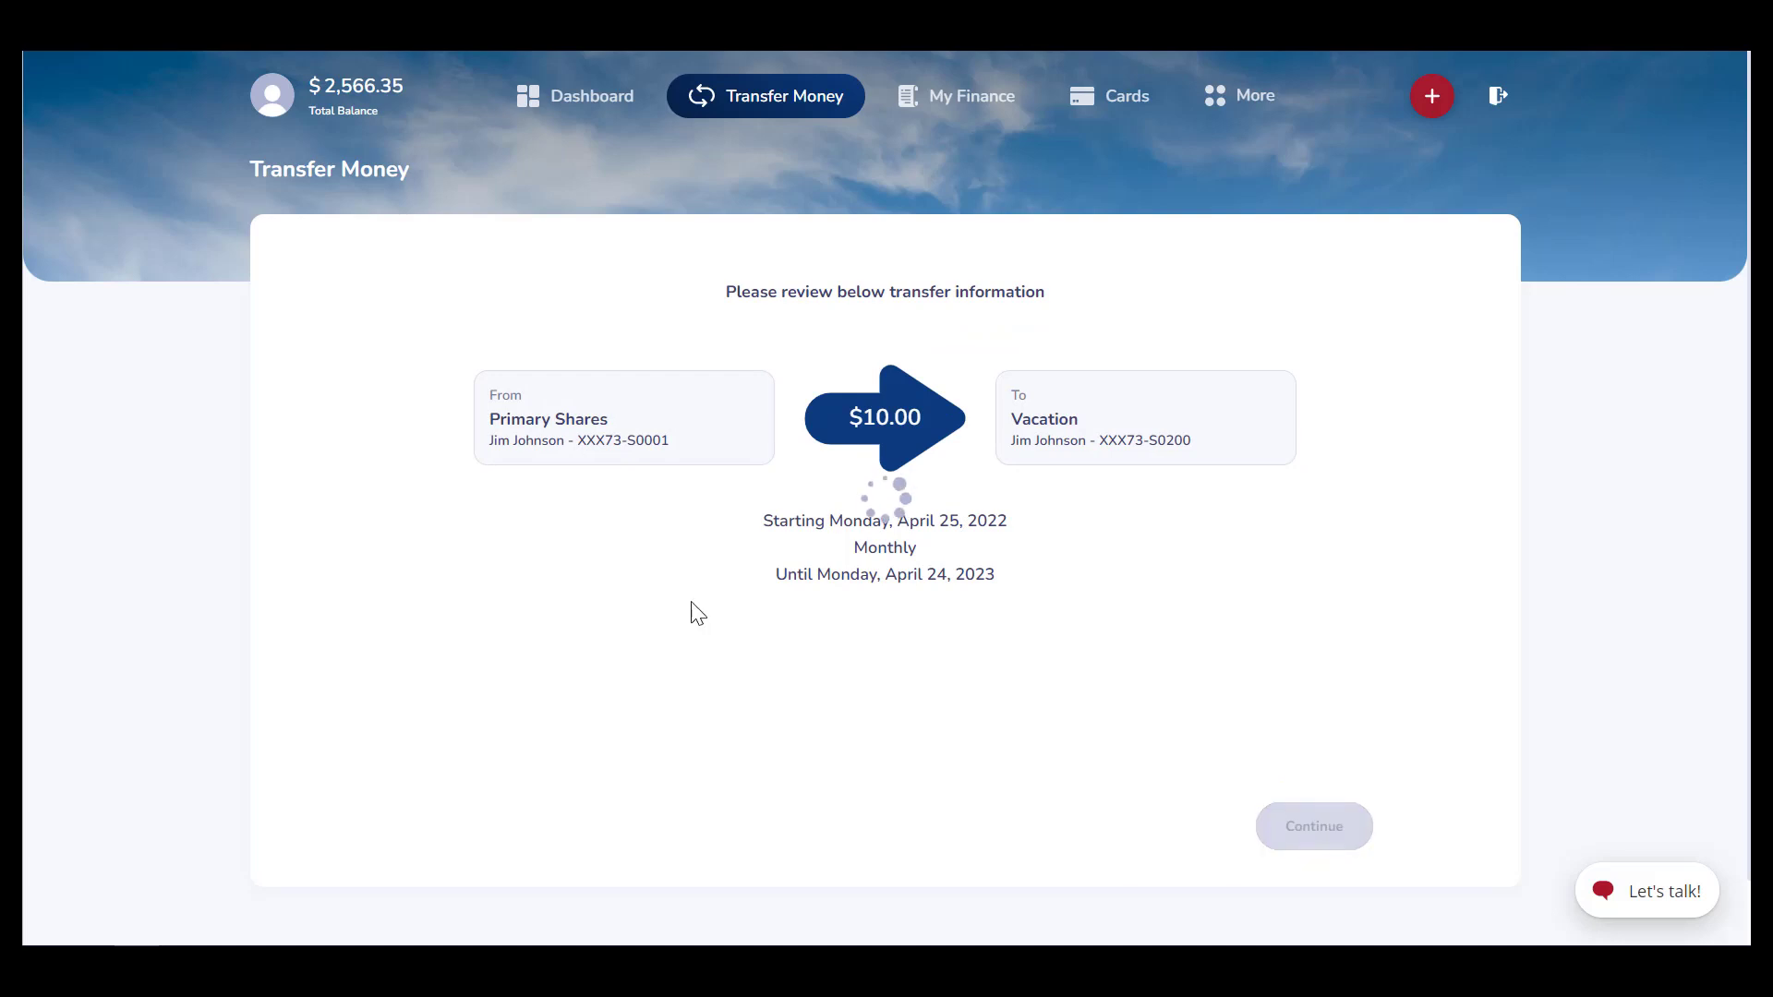
click(1313, 826)
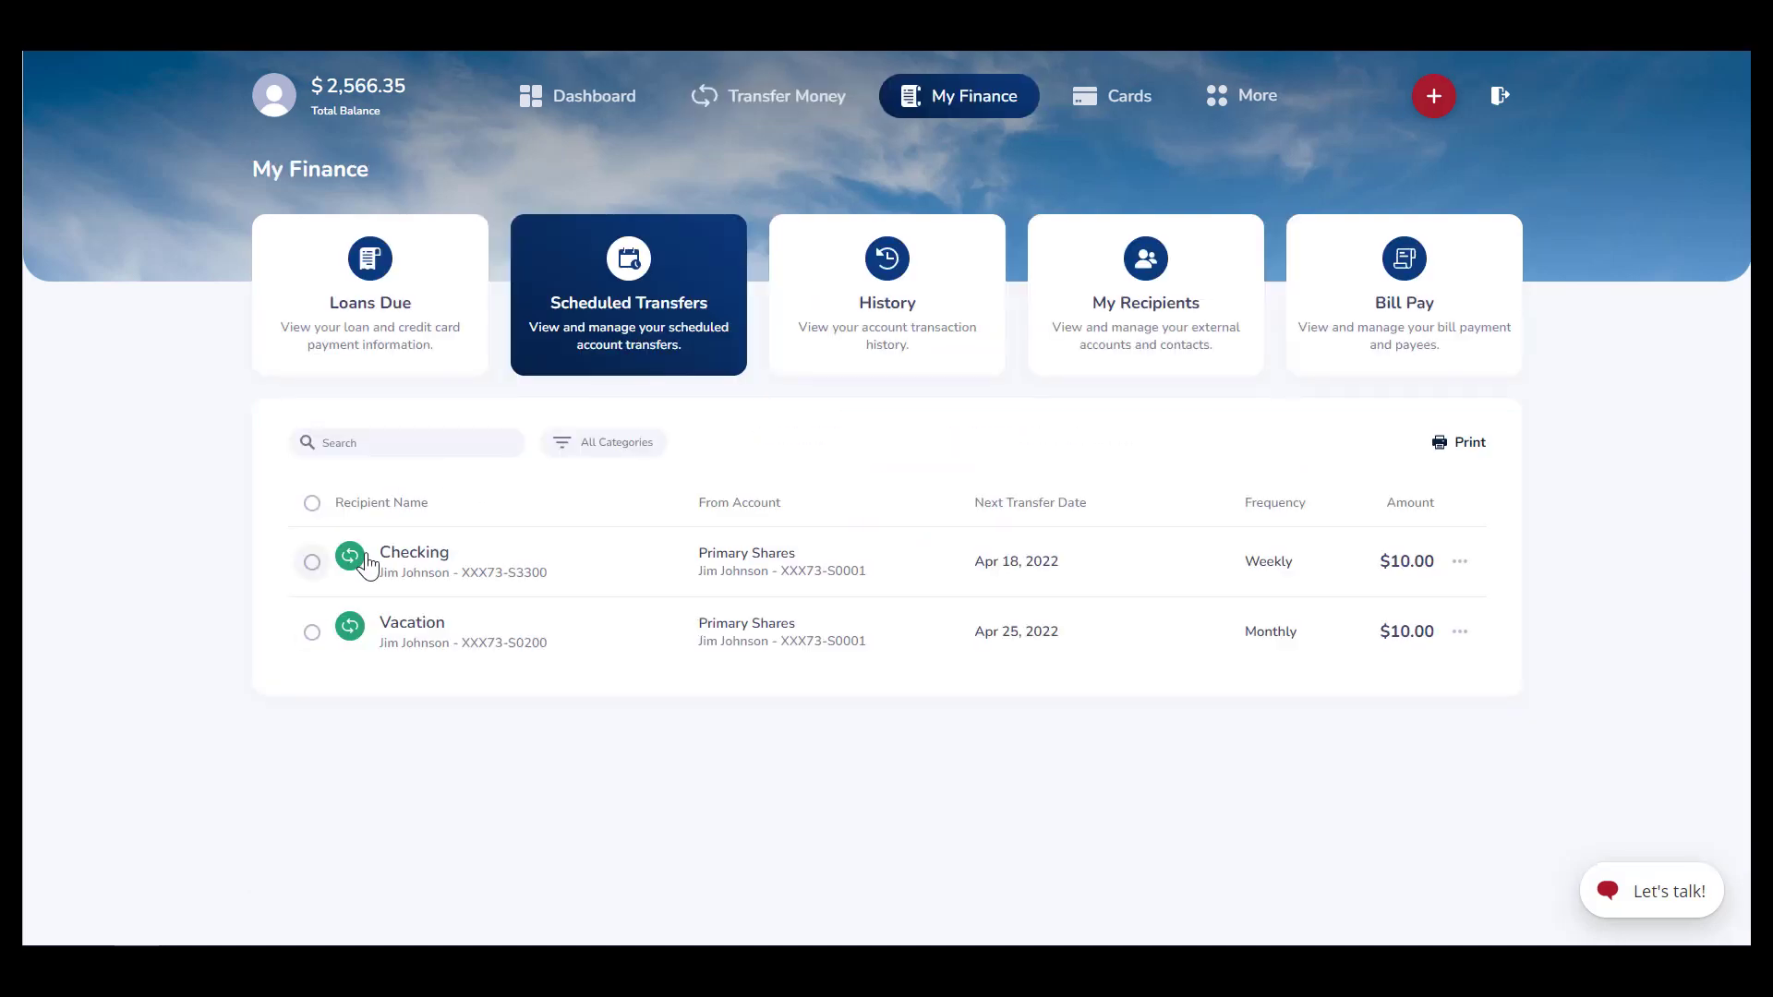
mouse_move(1145, 659)
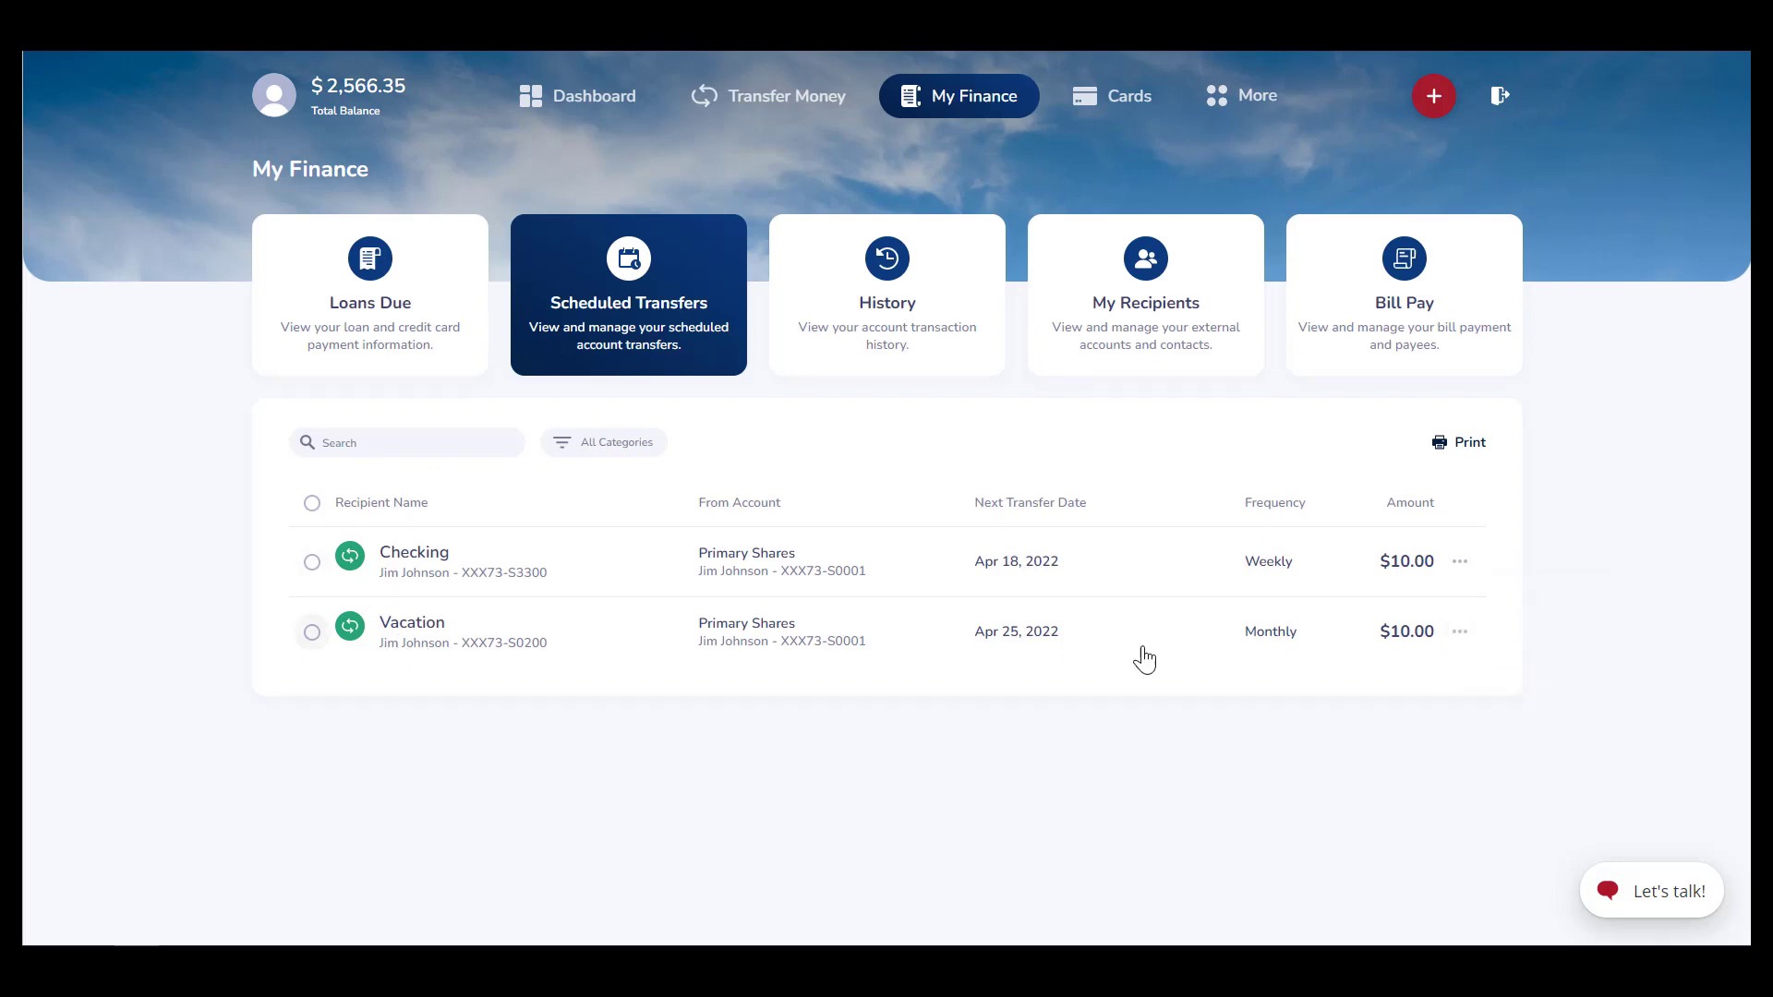